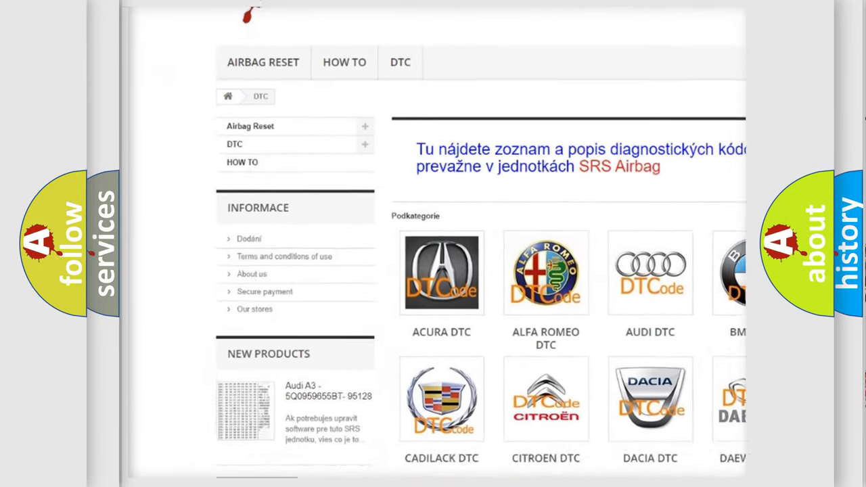
scroll(down, 3)
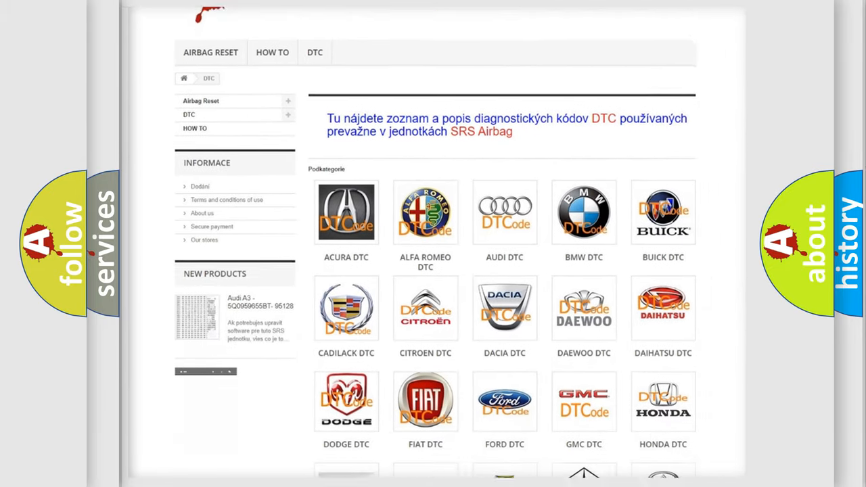
scroll(down, 3)
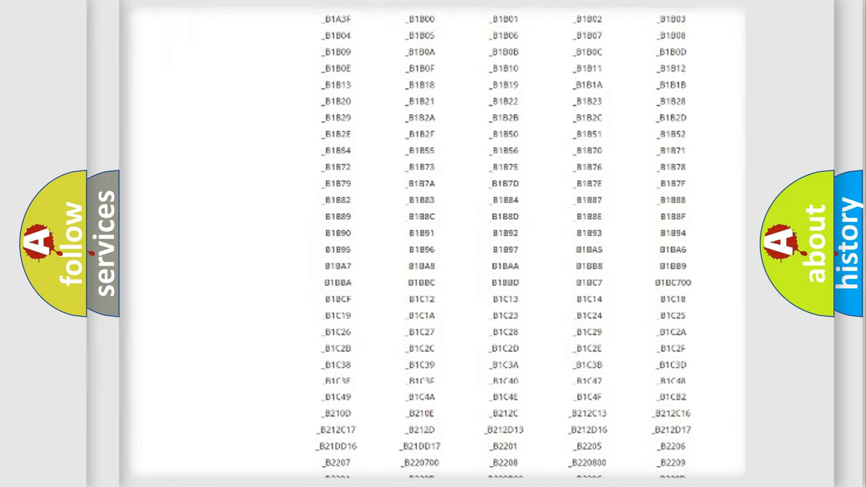
scroll(down, 3)
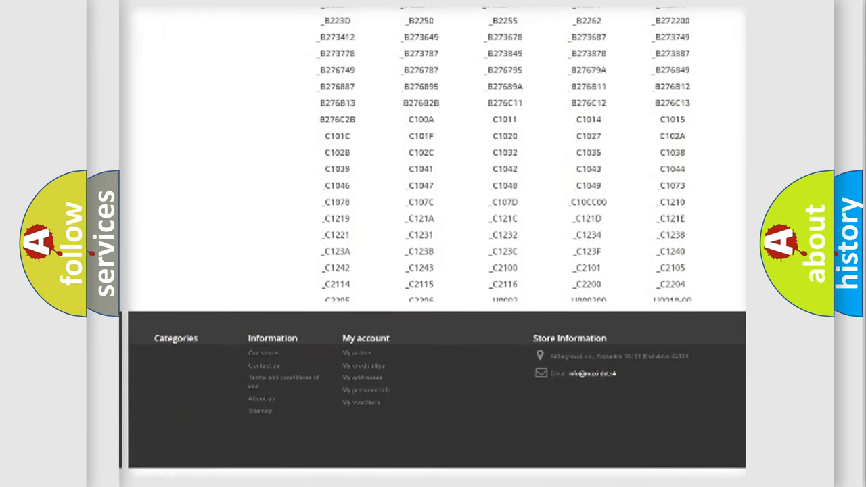